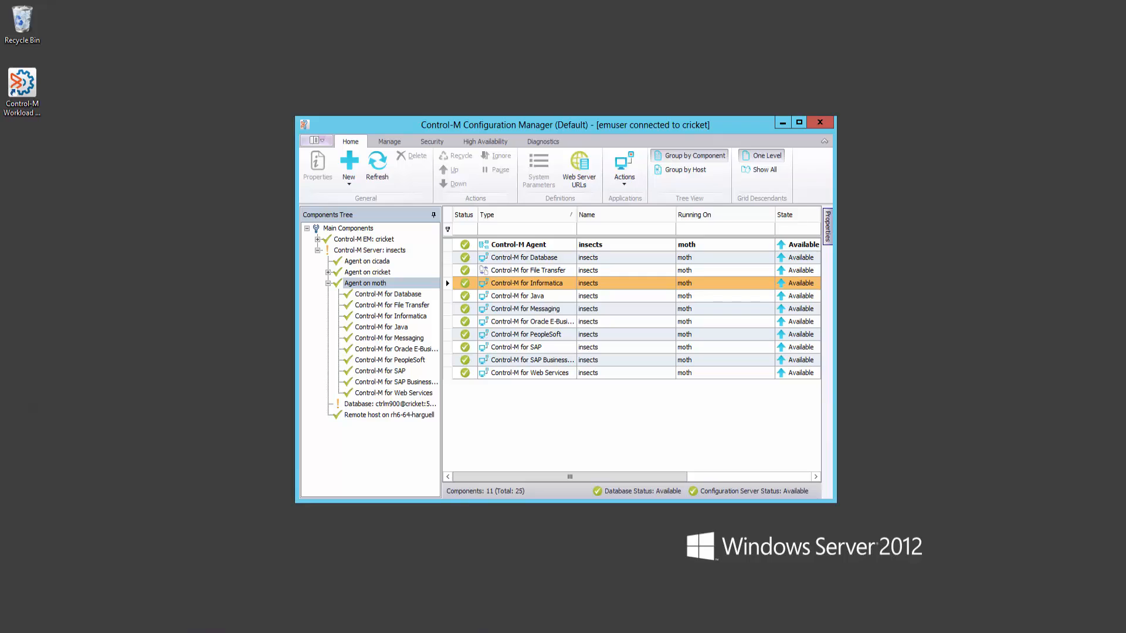
mouse_move(765, 262)
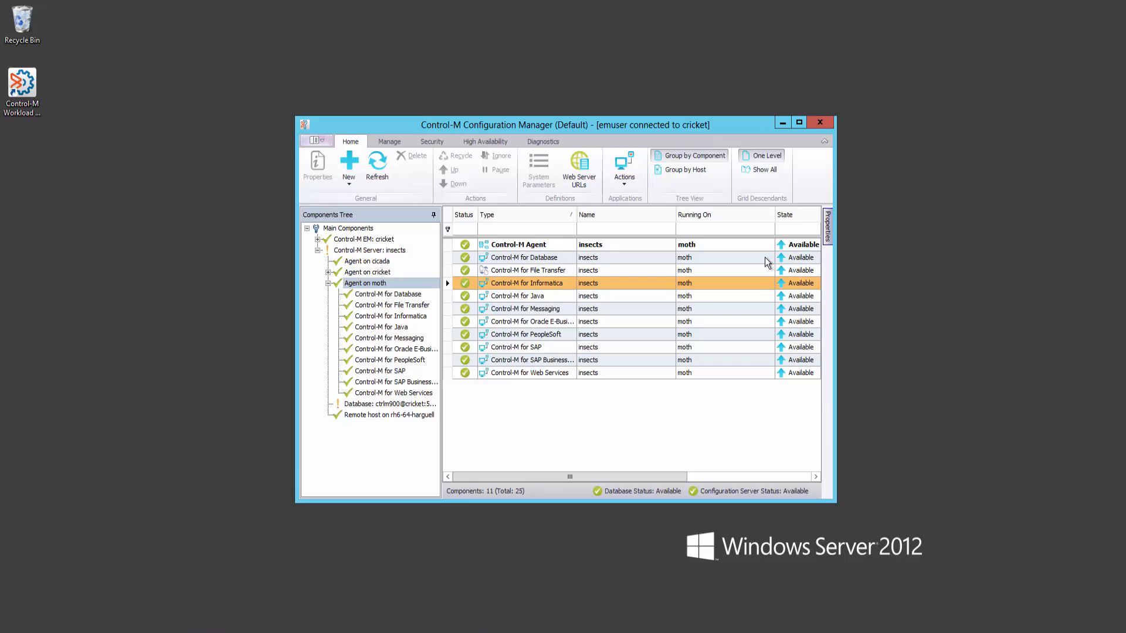
mouse_move(561, 287)
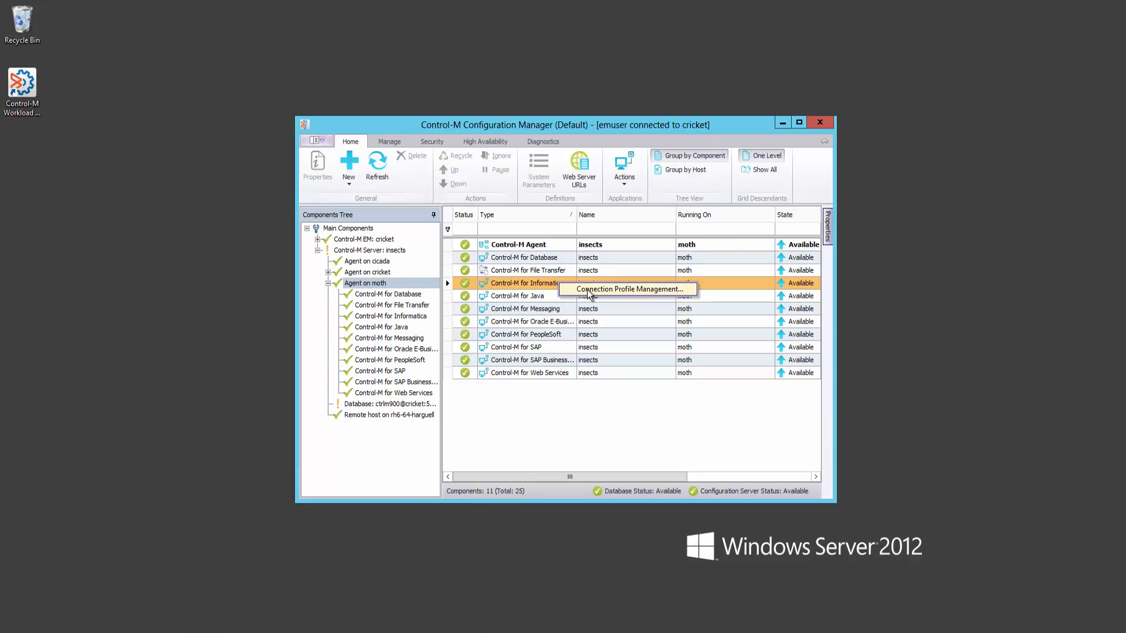
Begin adding an Informatica connection profile named 'PRODINF' and continue to its connection details
click(626, 288)
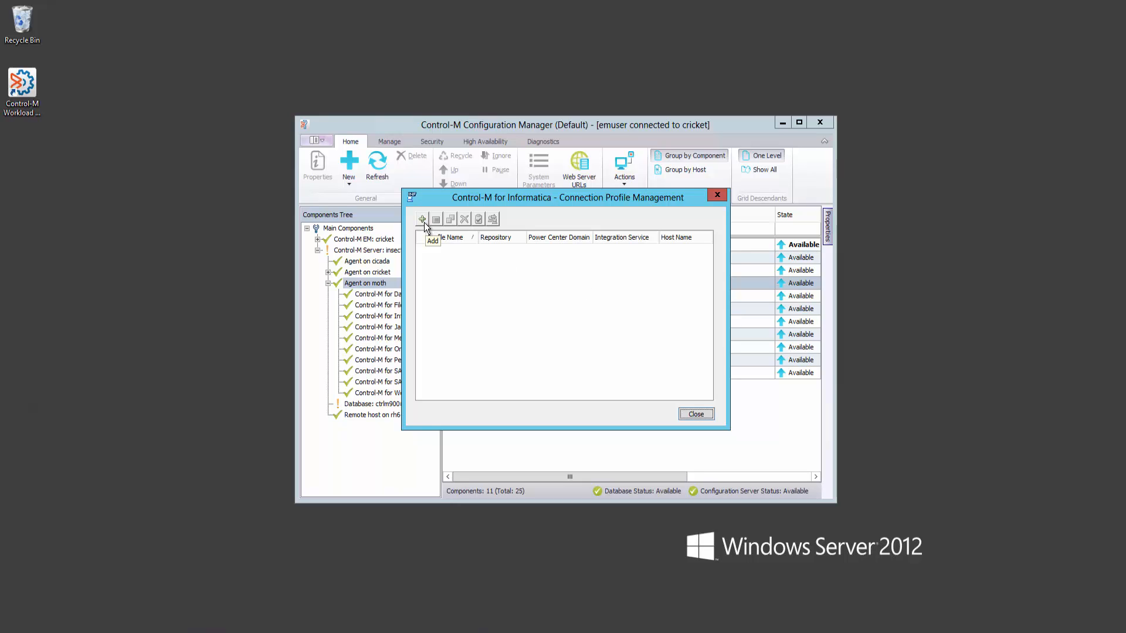
click(422, 219)
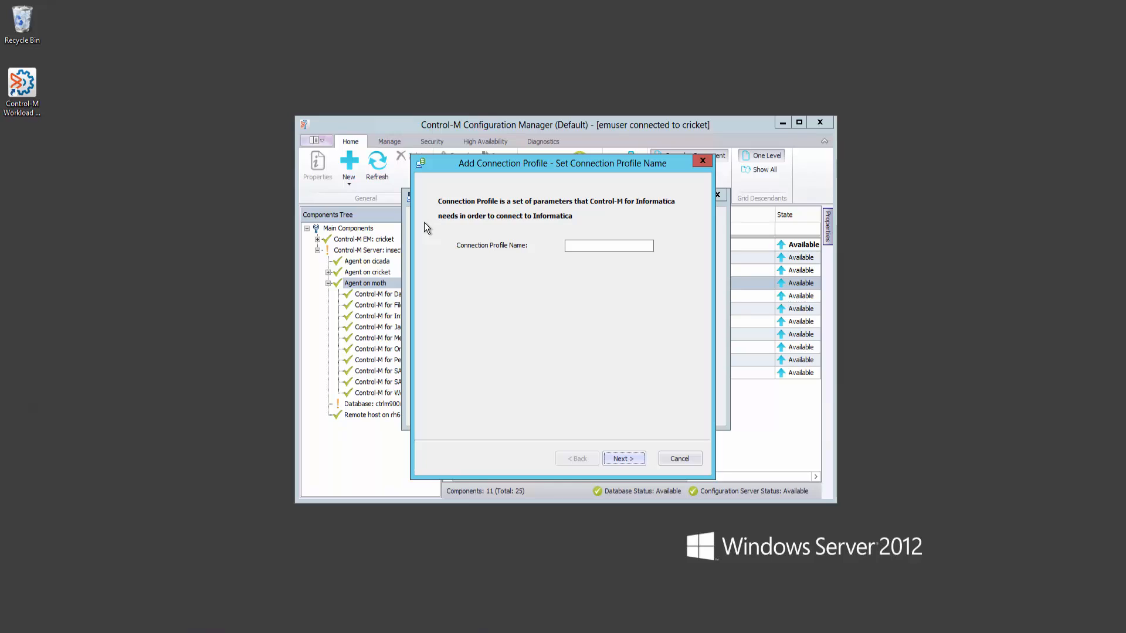
text(PRODINF)
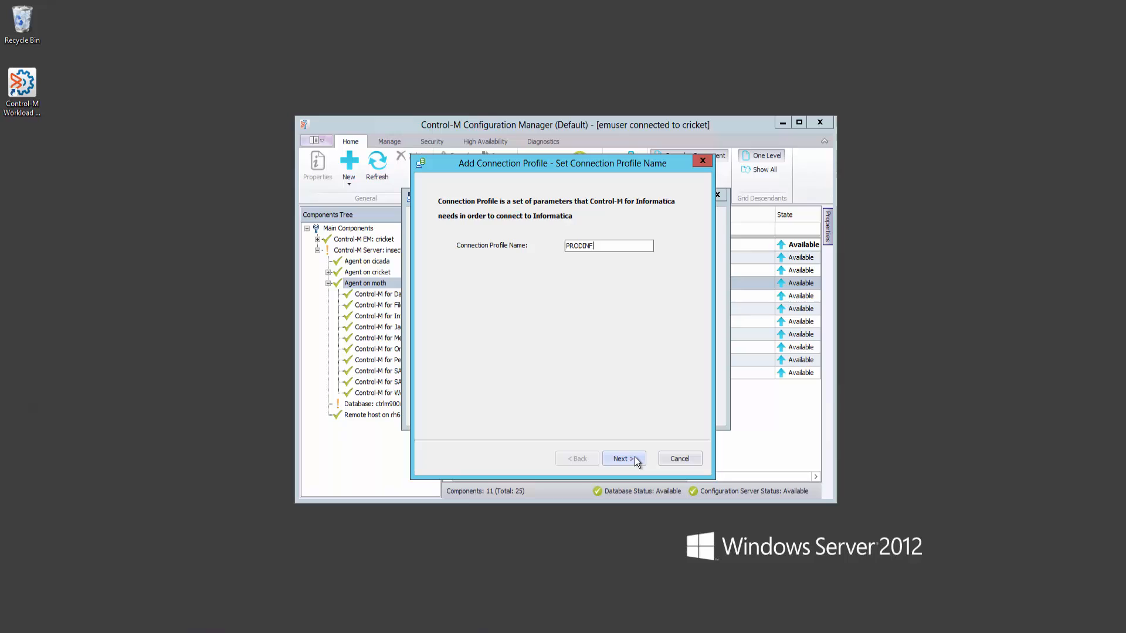
click(623, 459)
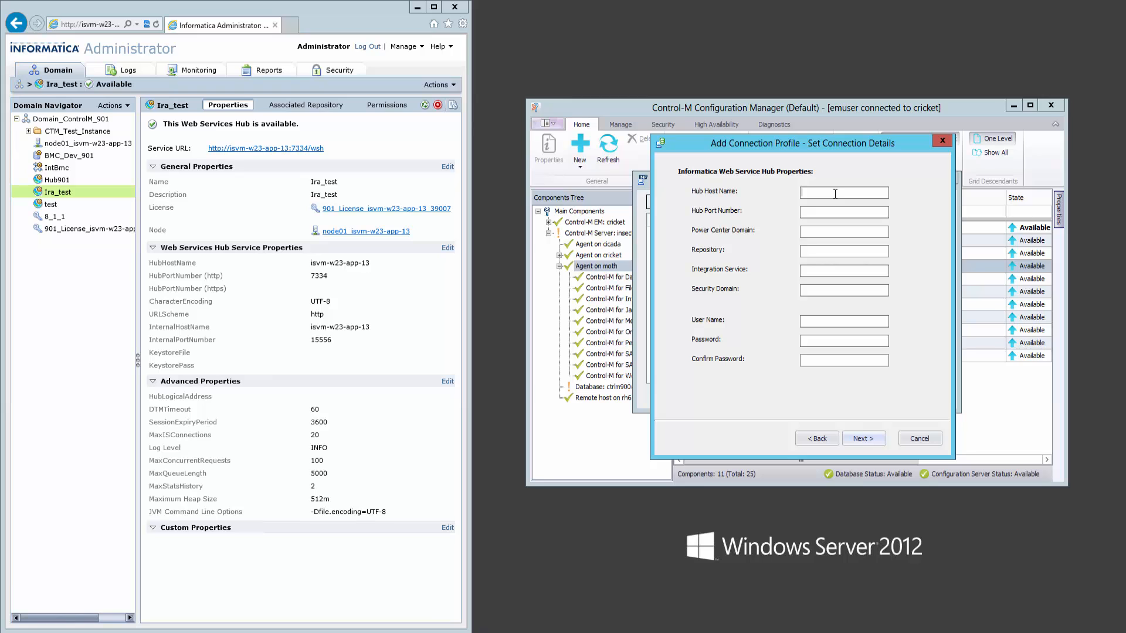
mouse_move(719, 184)
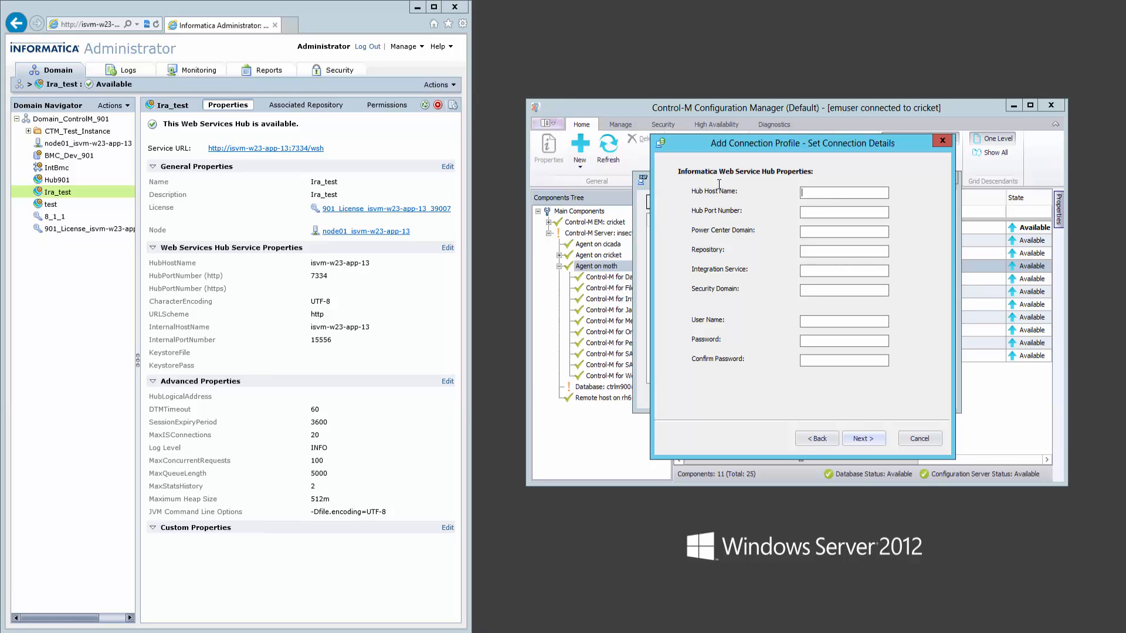
mouse_move(55, 191)
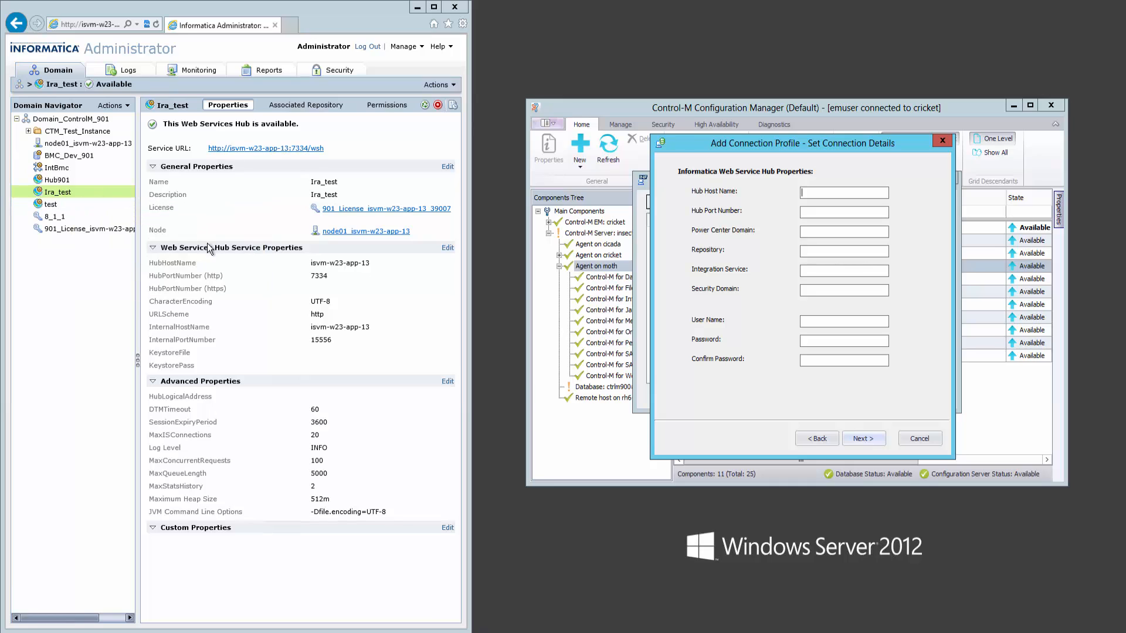
mouse_move(341, 281)
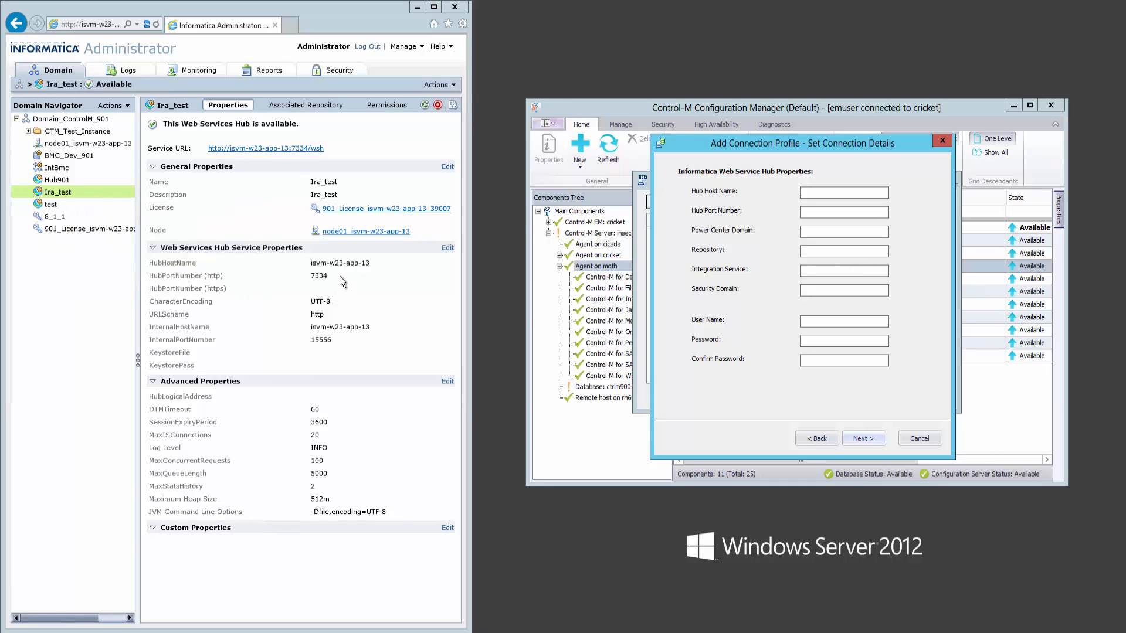
Enter hub host name isvm-w23-app-13 and hub port 7334, copied from Informatica Administrator
double_click(353, 263)
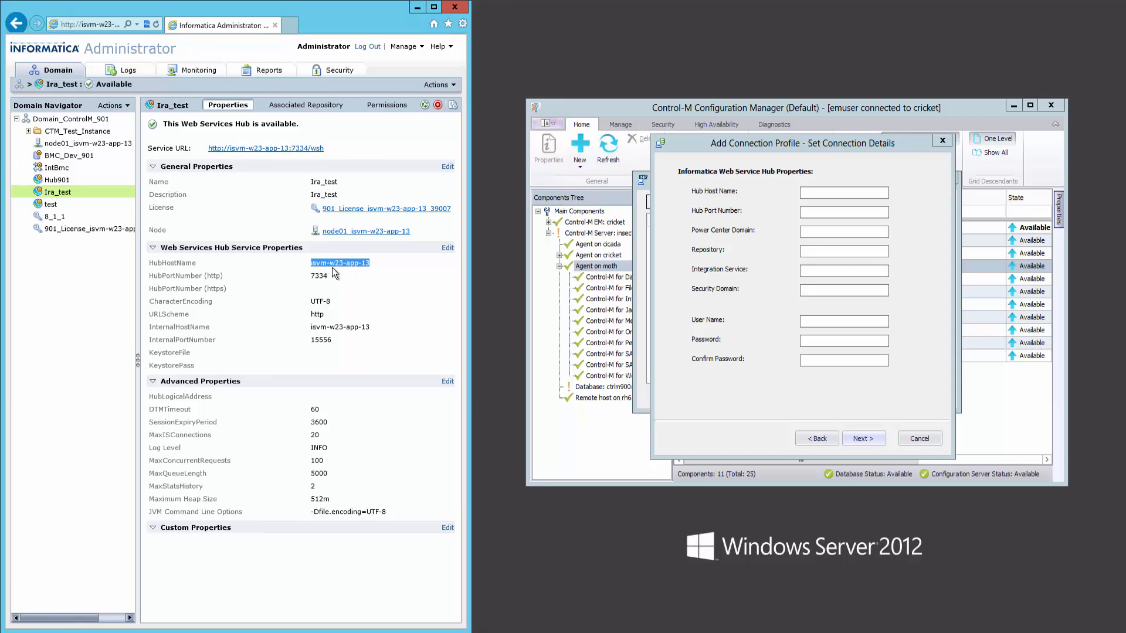
click(844, 191)
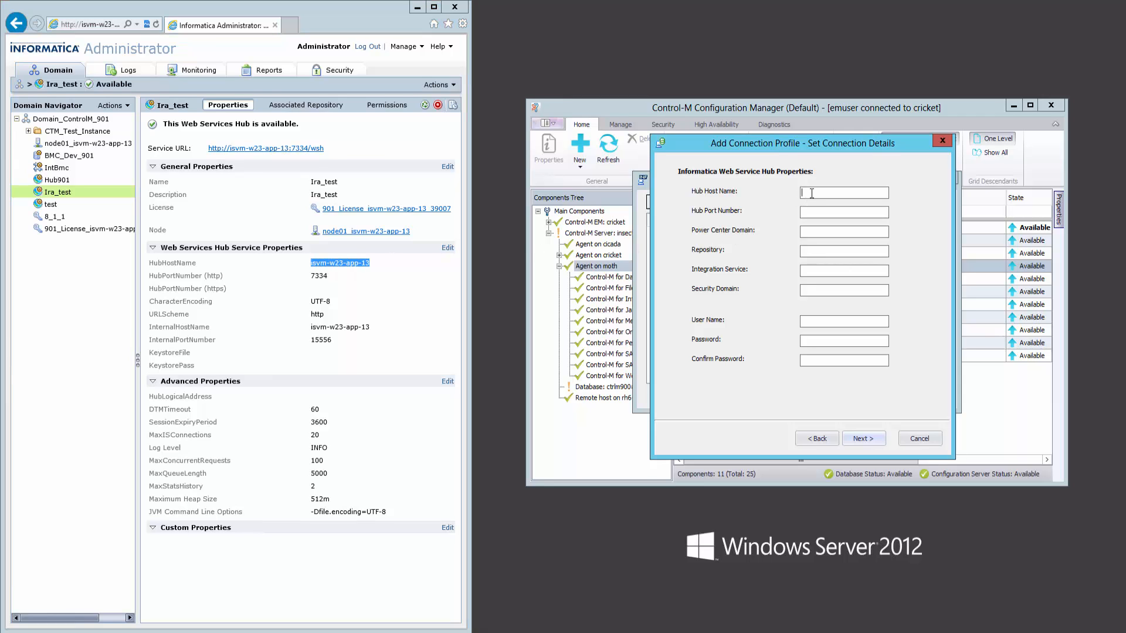
text(isvm-w23-app-13)
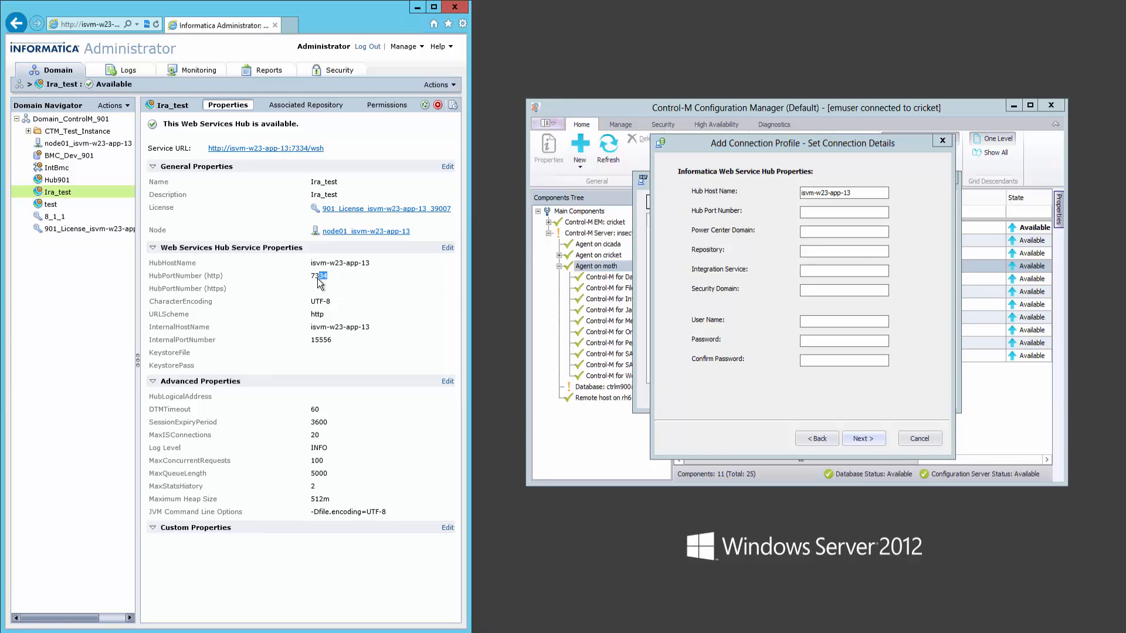
double_click(318, 276)
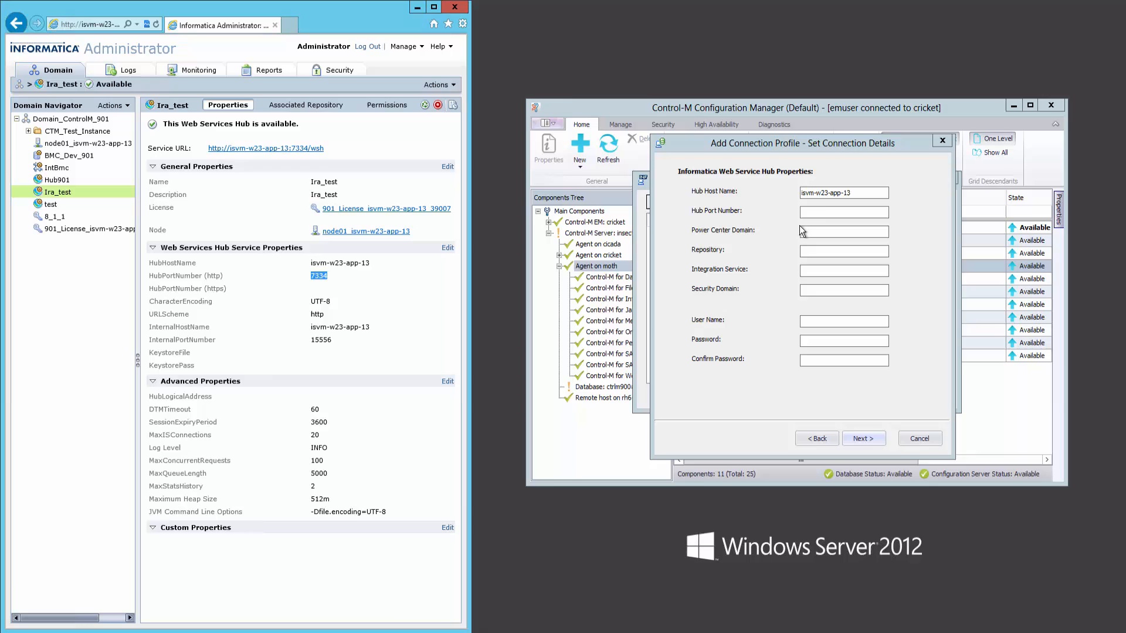
text(7334)
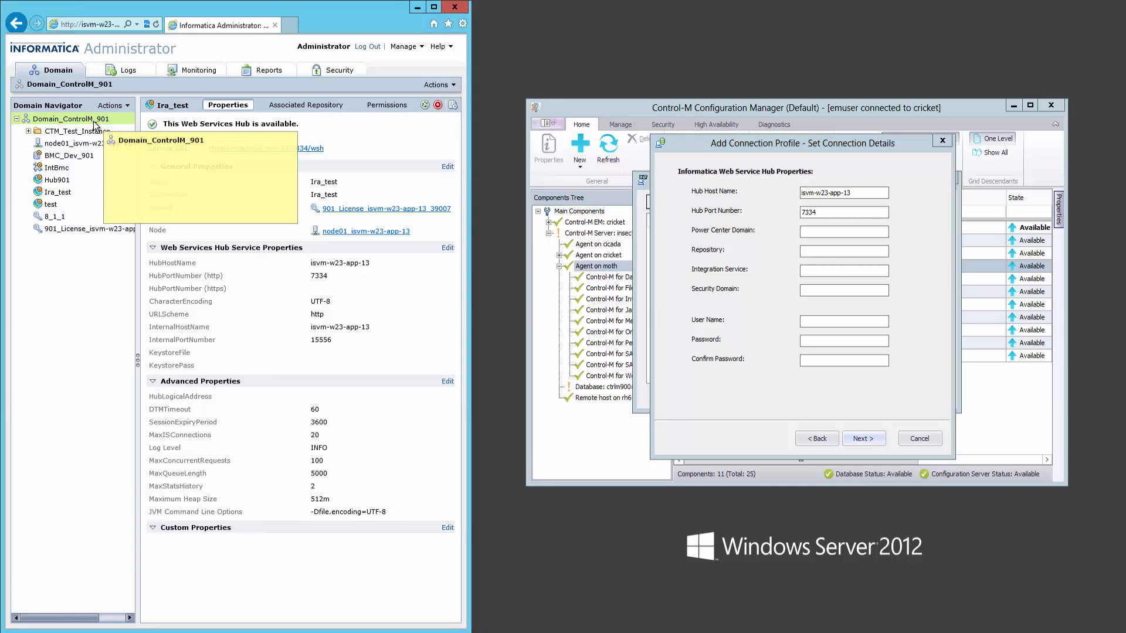
Enter the Power Center domain name (Domain_Co...901) read from the Informatica domain overview
click(70, 118)
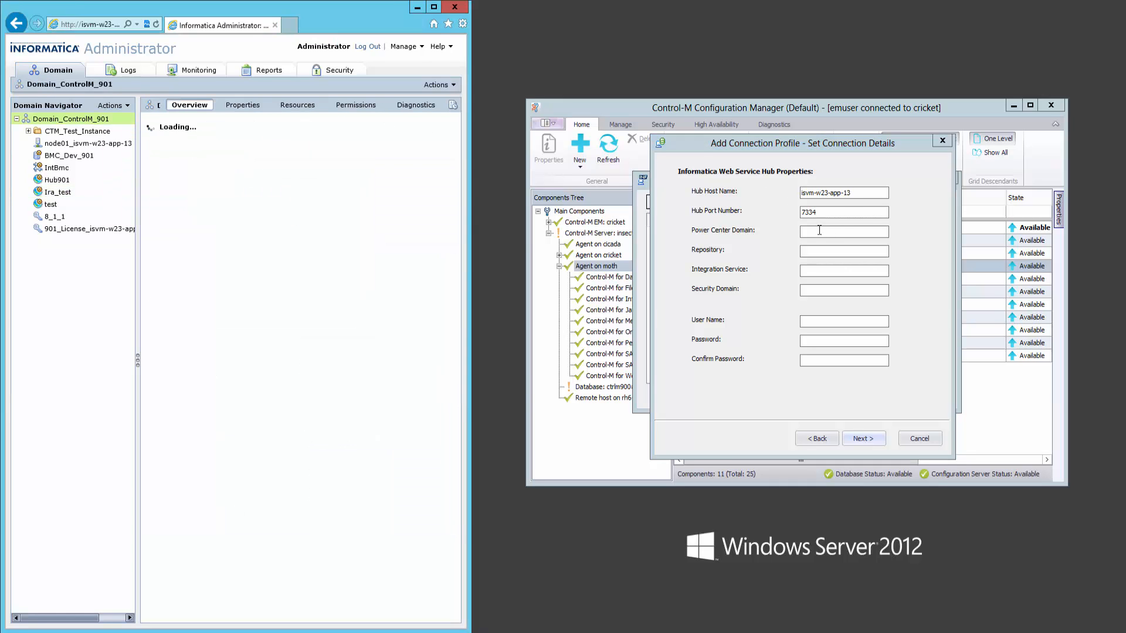
text(D)
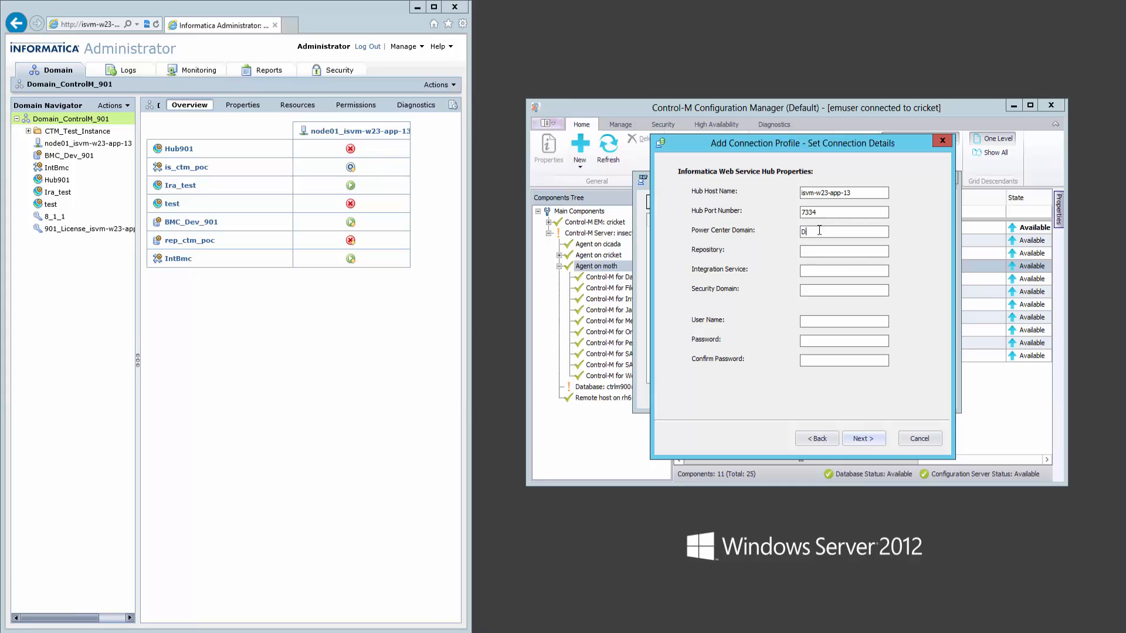
text(omain)
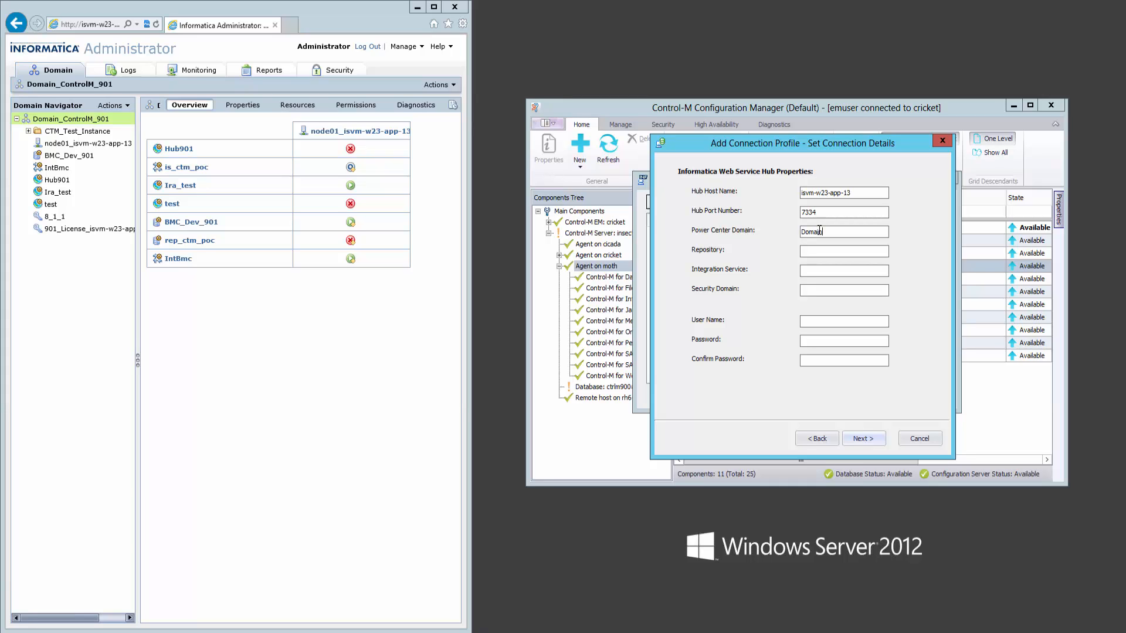
text(_ControlM_)
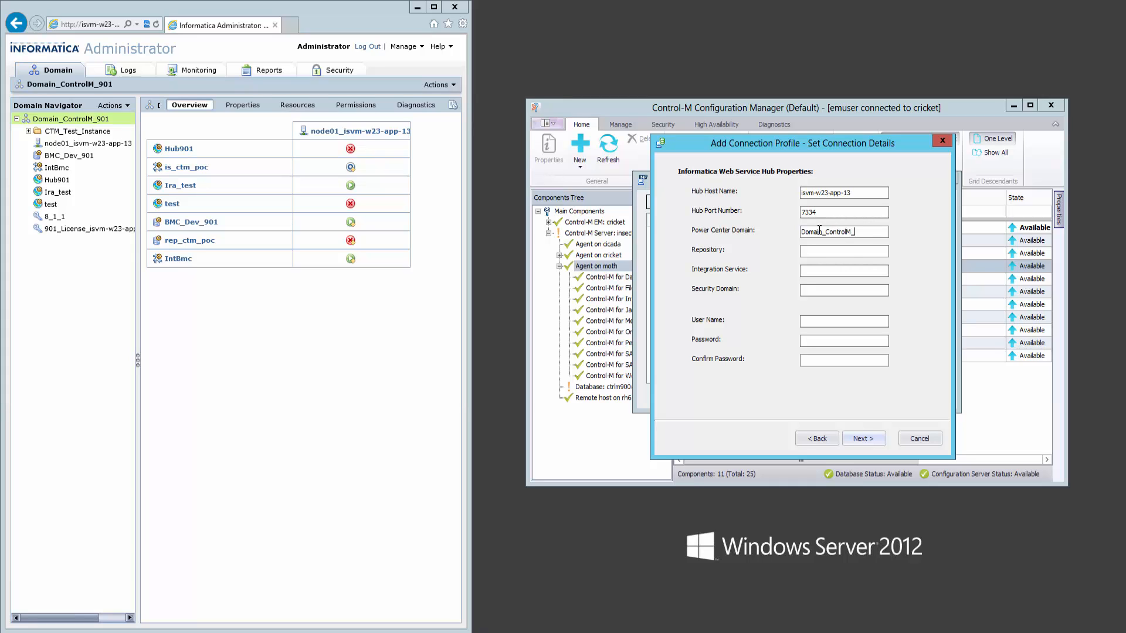
text(901)
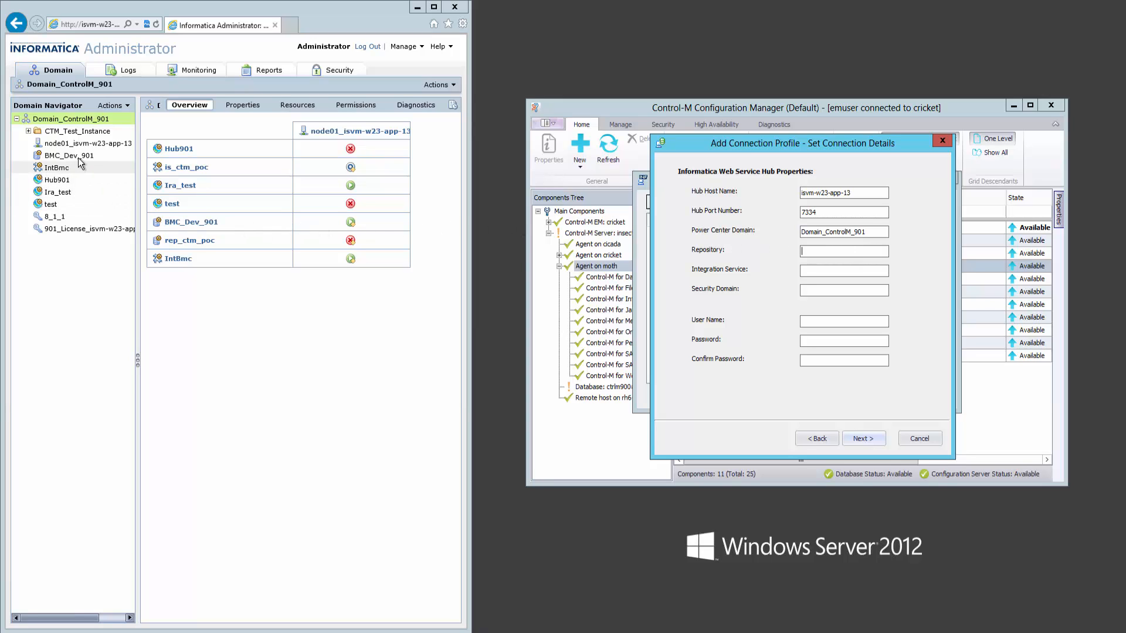
Enter repository BMC_Dev_901 and look up the IntBmc integration service to enter next
click(69, 156)
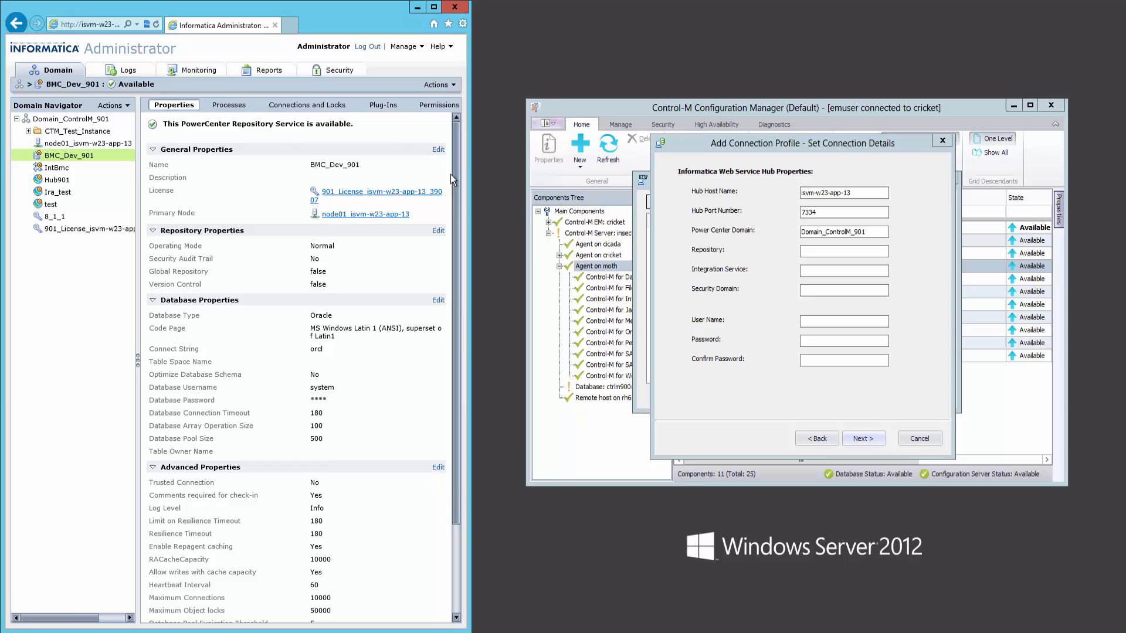
click(843, 251)
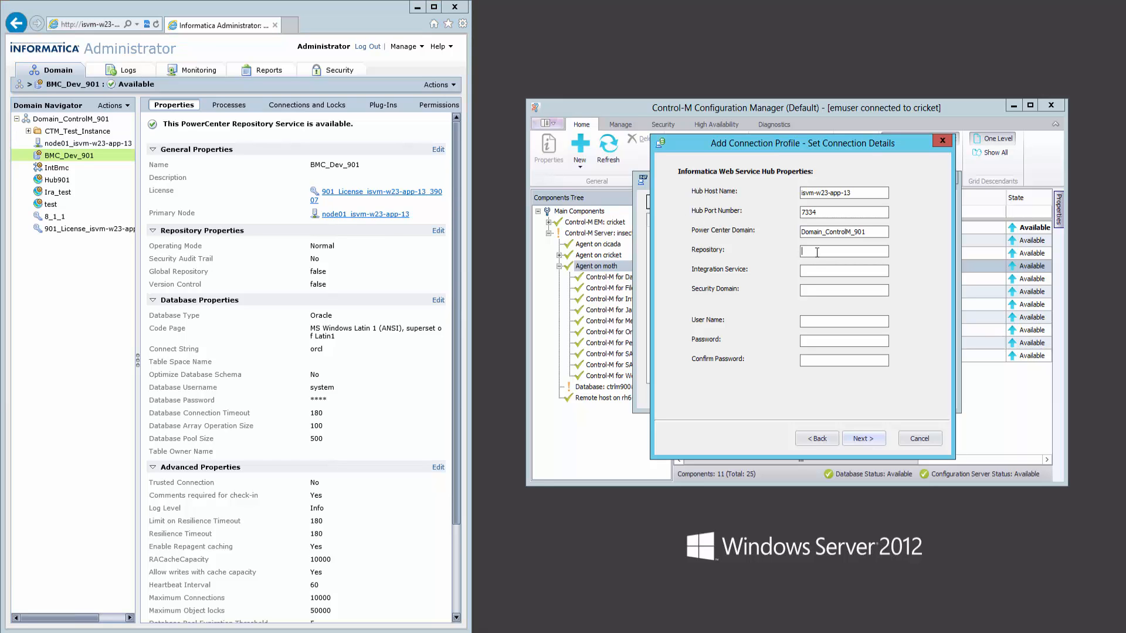
text(BMC_Dev_901)
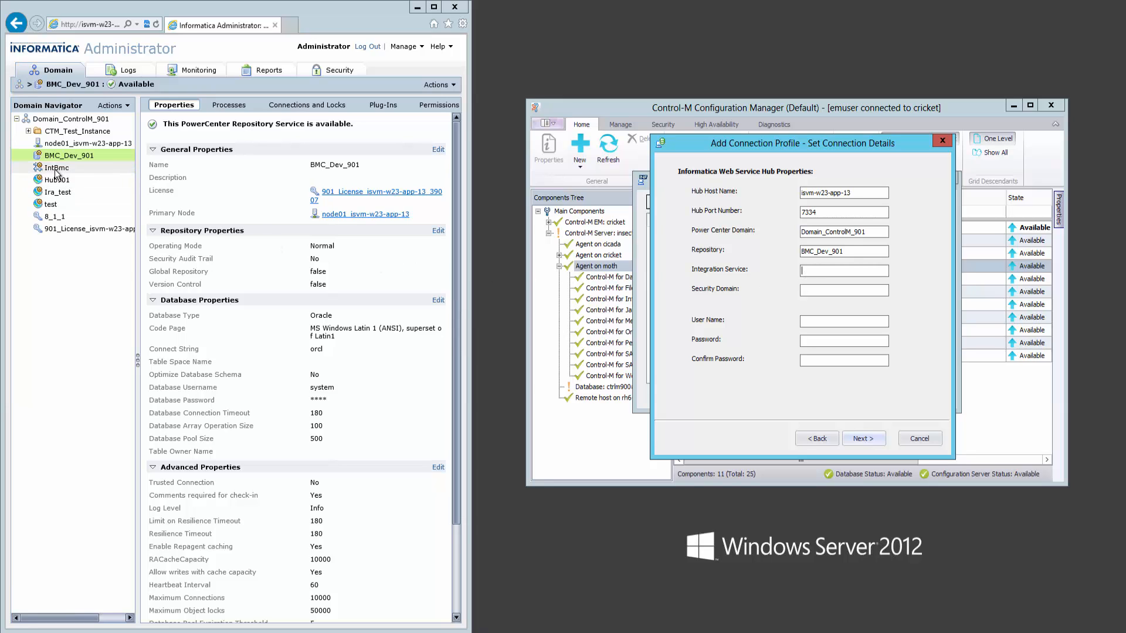
click(56, 168)
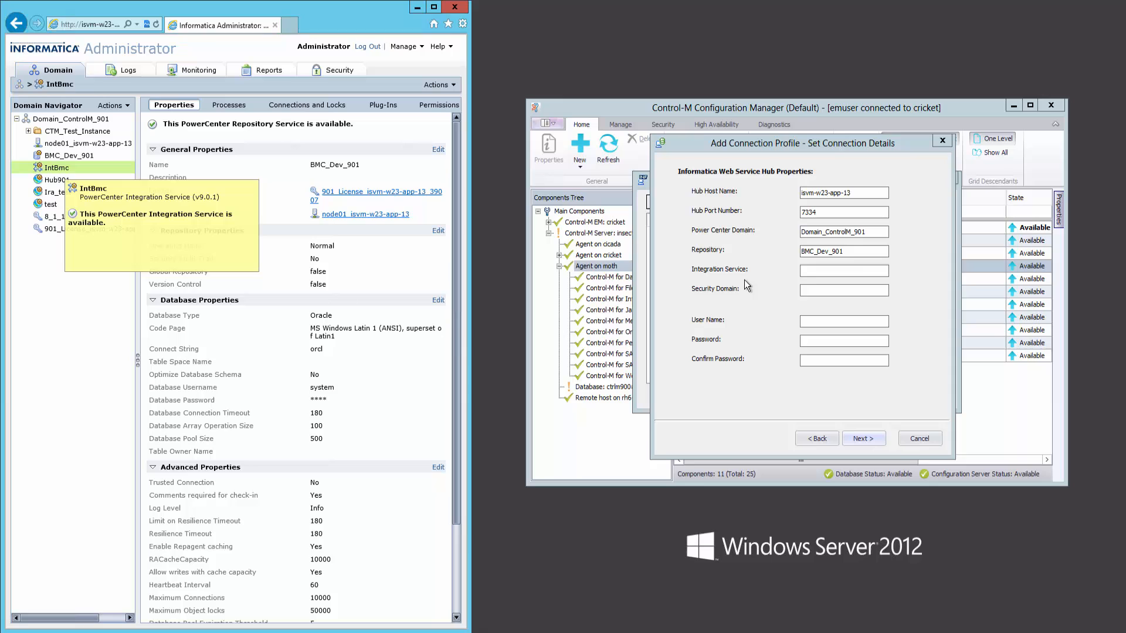
click(843, 271)
text(IntBmc)
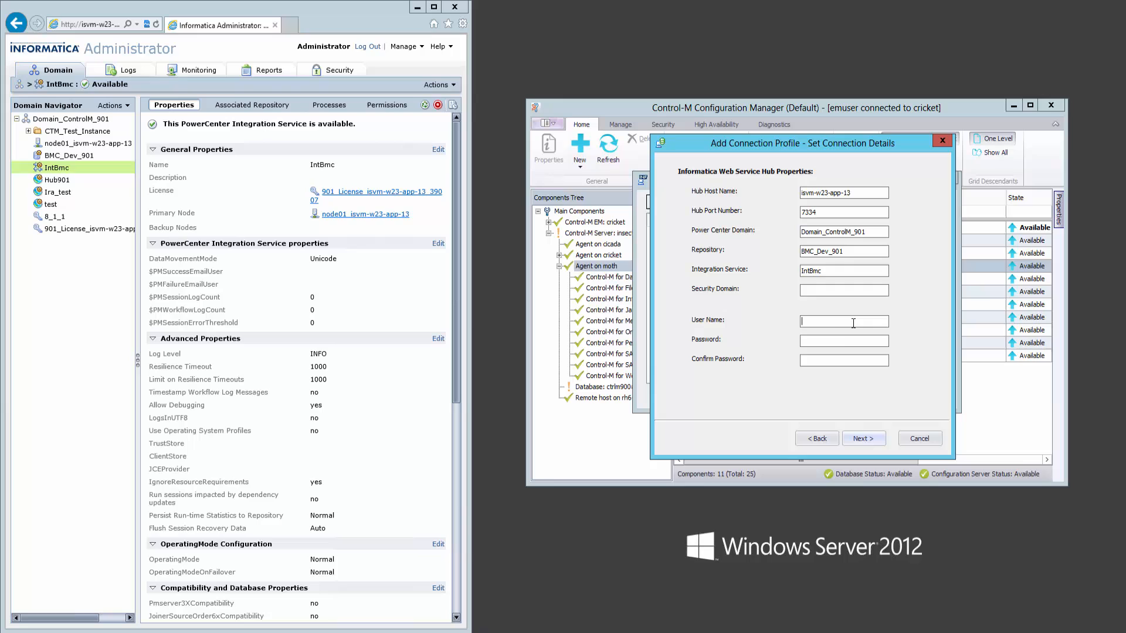
Enter credentials and confirm the Ira_test hub's URLScheme http matches connection type HTTP
click(863, 438)
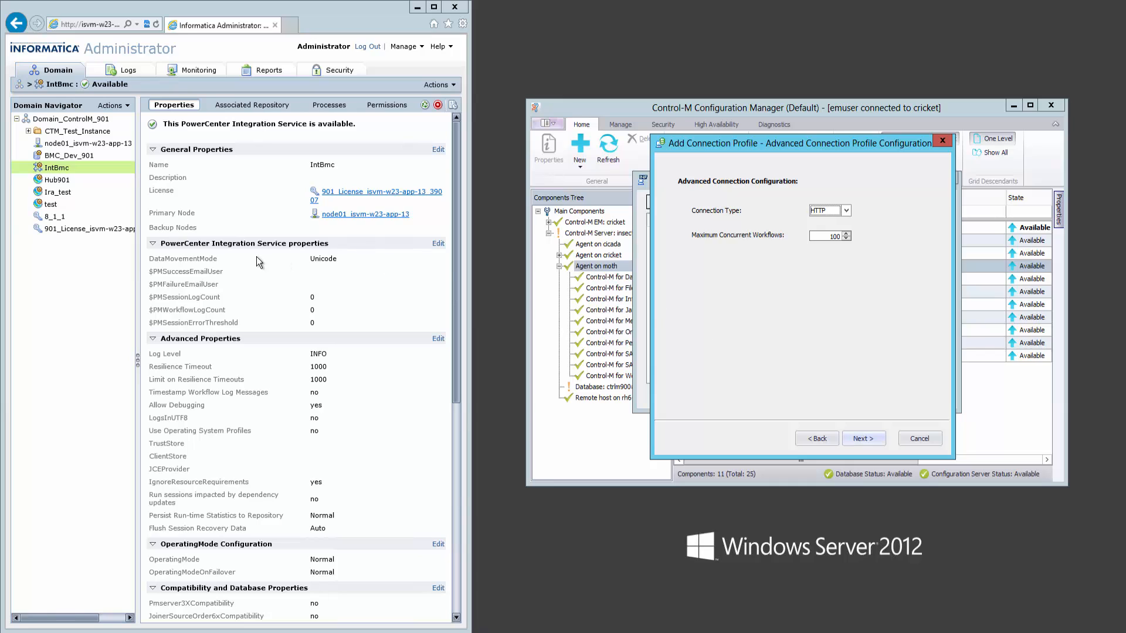
click(56, 191)
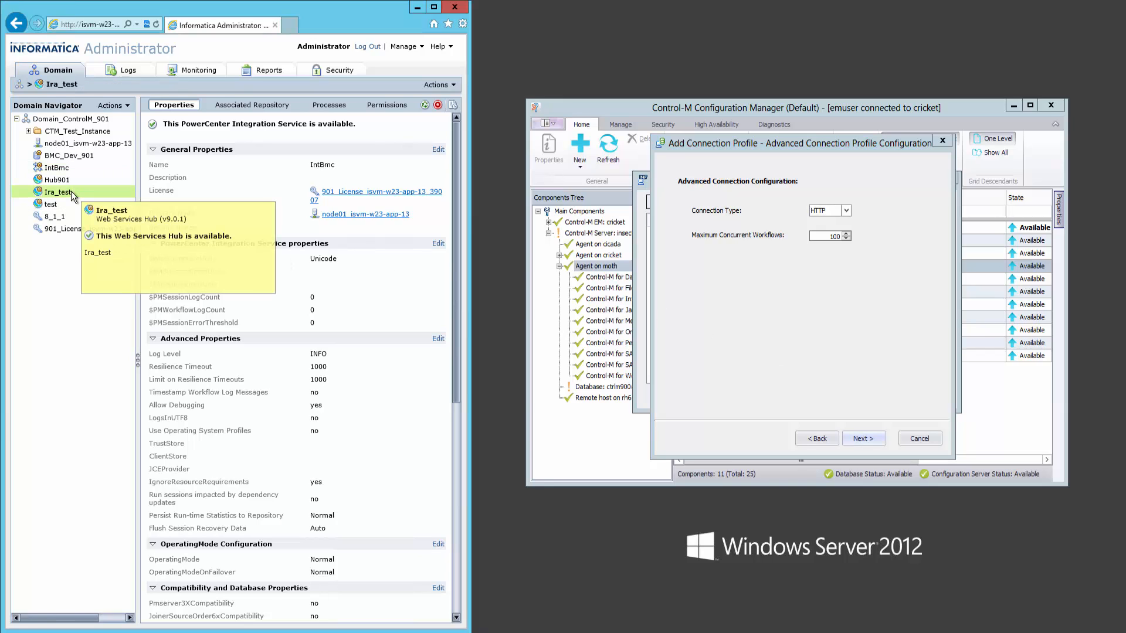
click(57, 191)
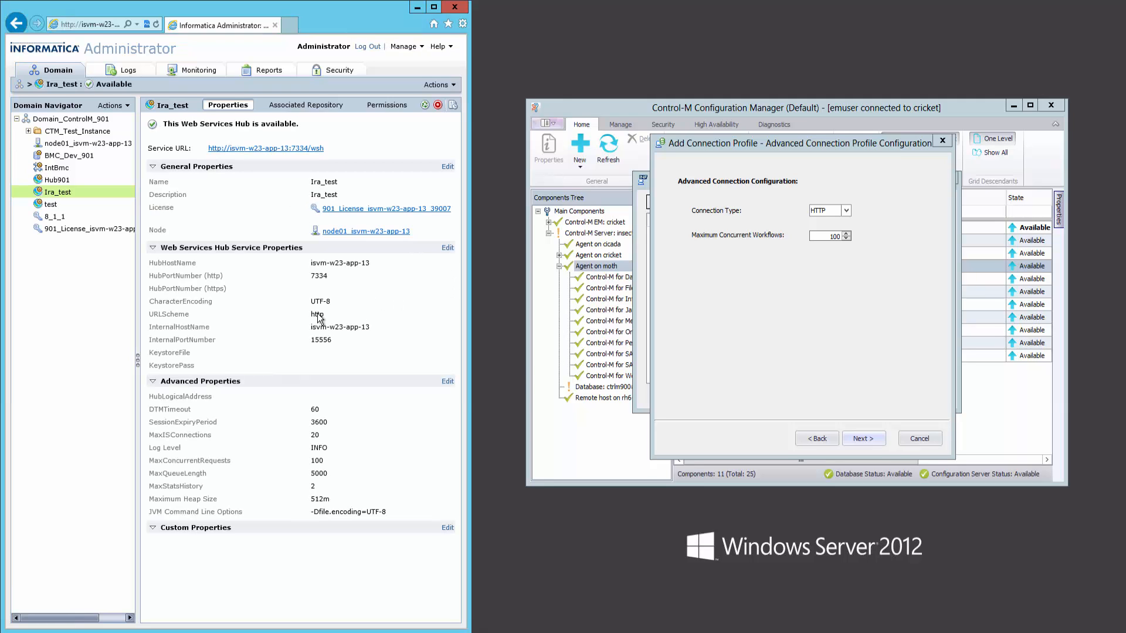
double_click(317, 314)
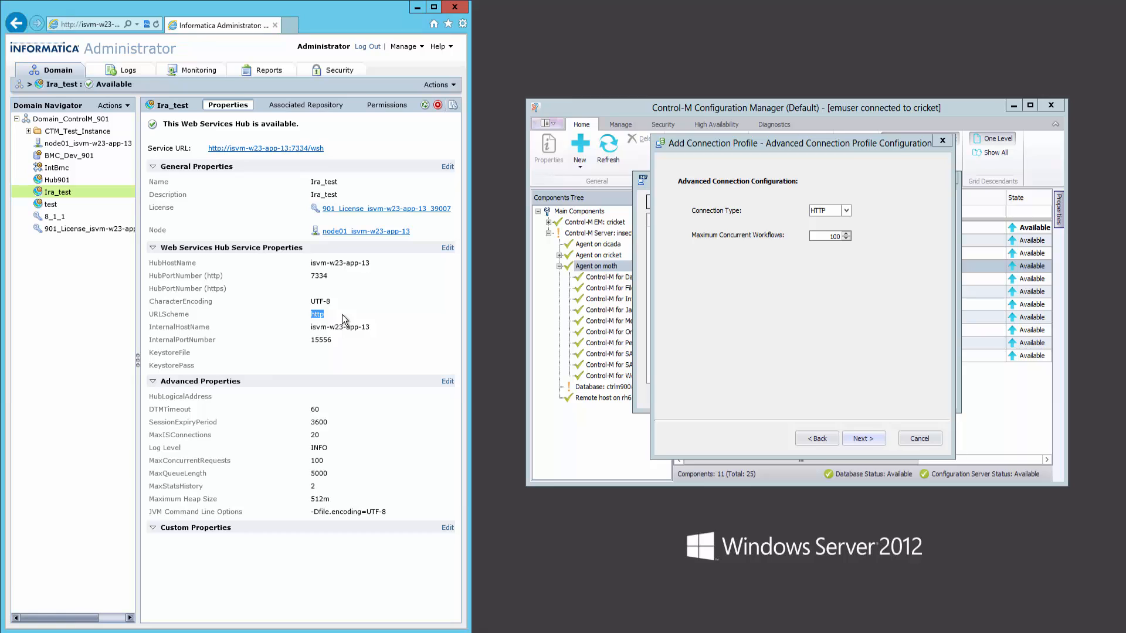
mouse_move(842, 225)
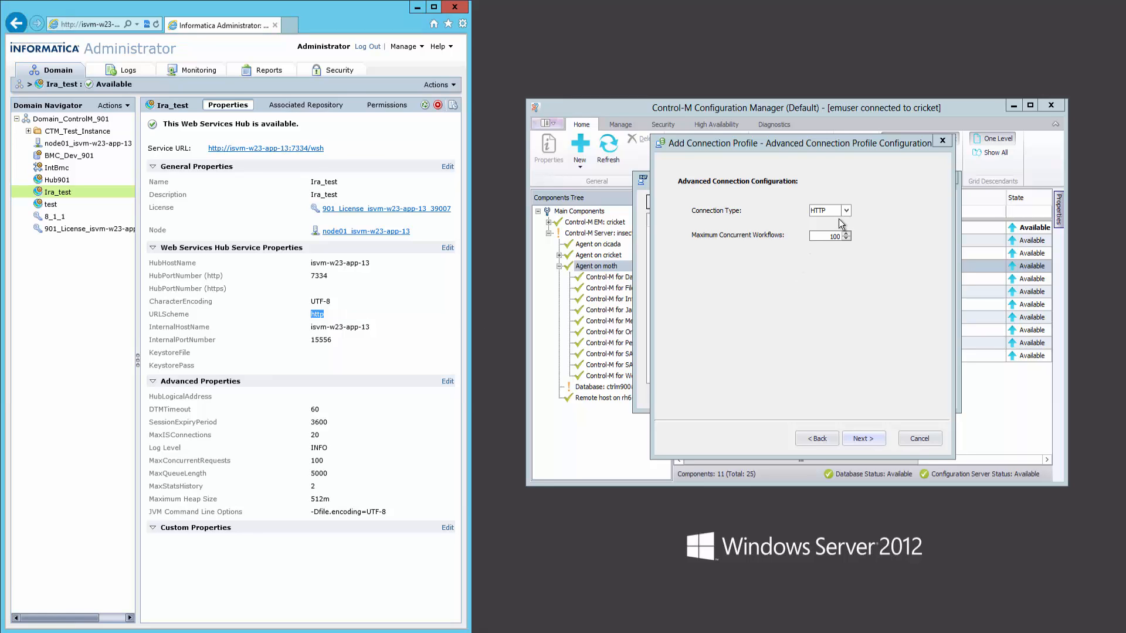
mouse_move(862, 437)
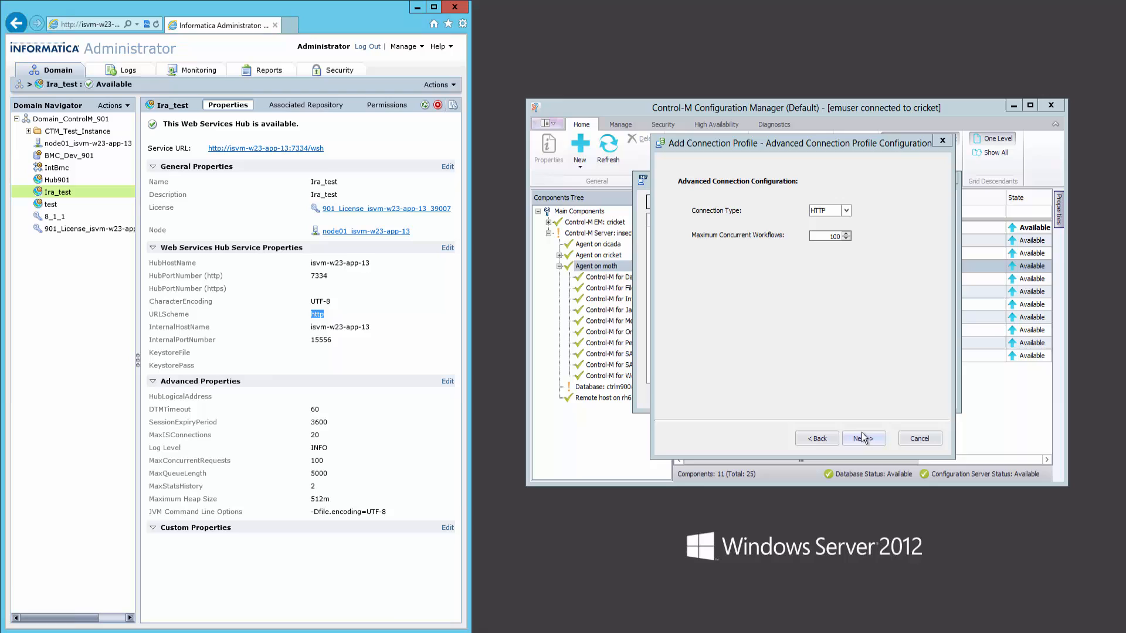
Test the PRODINF profile from its summary, confirm success, and finish adding it
click(863, 438)
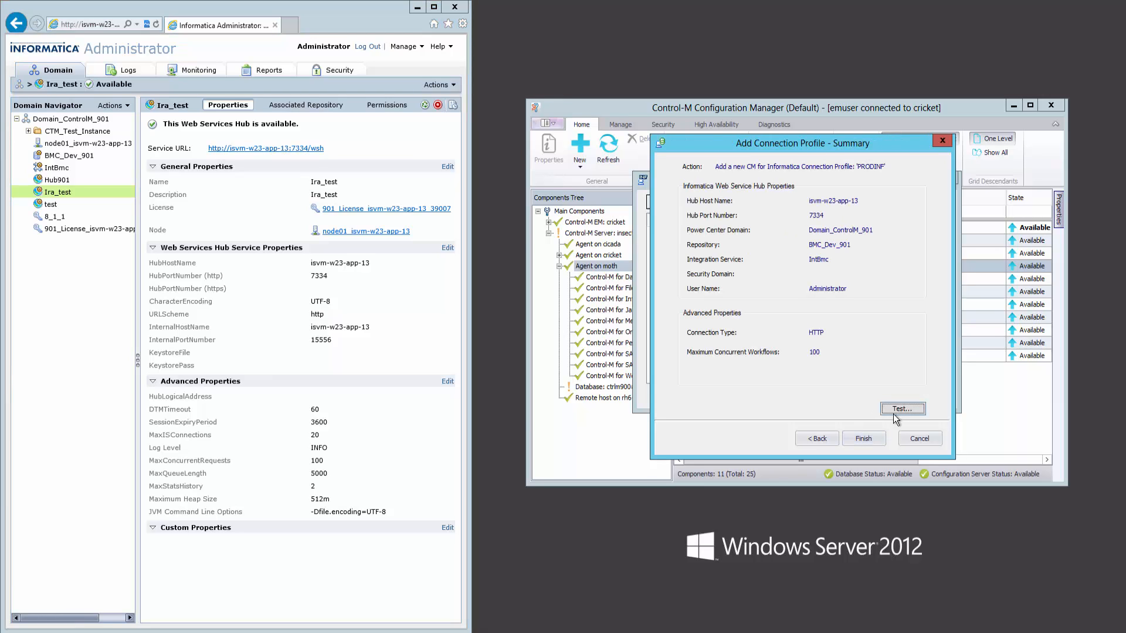
click(902, 408)
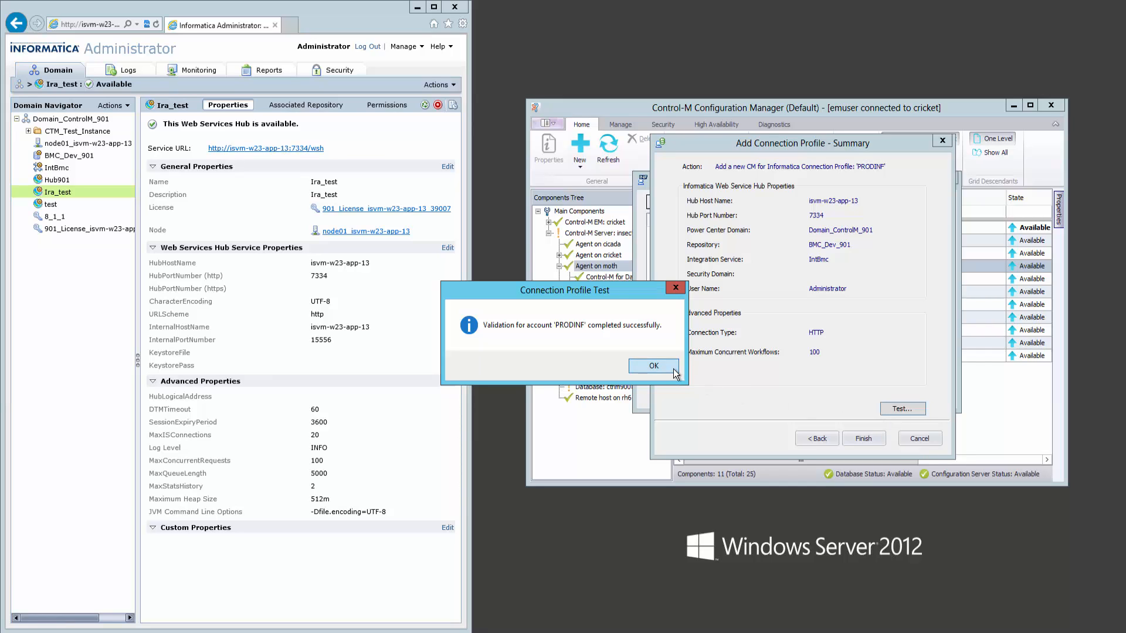
click(653, 365)
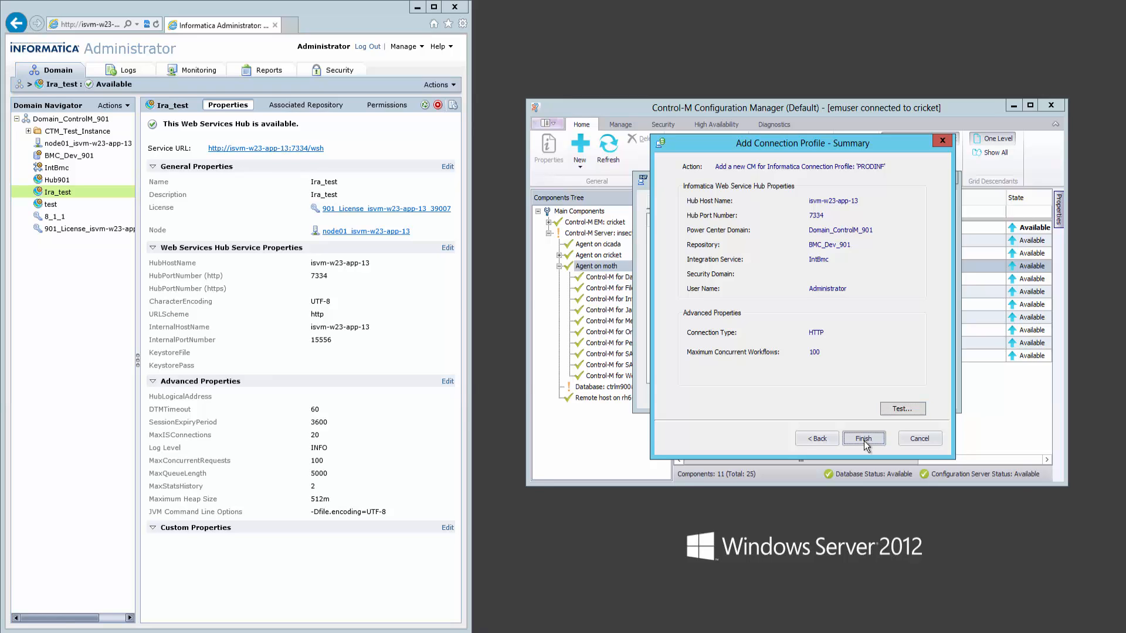
click(864, 437)
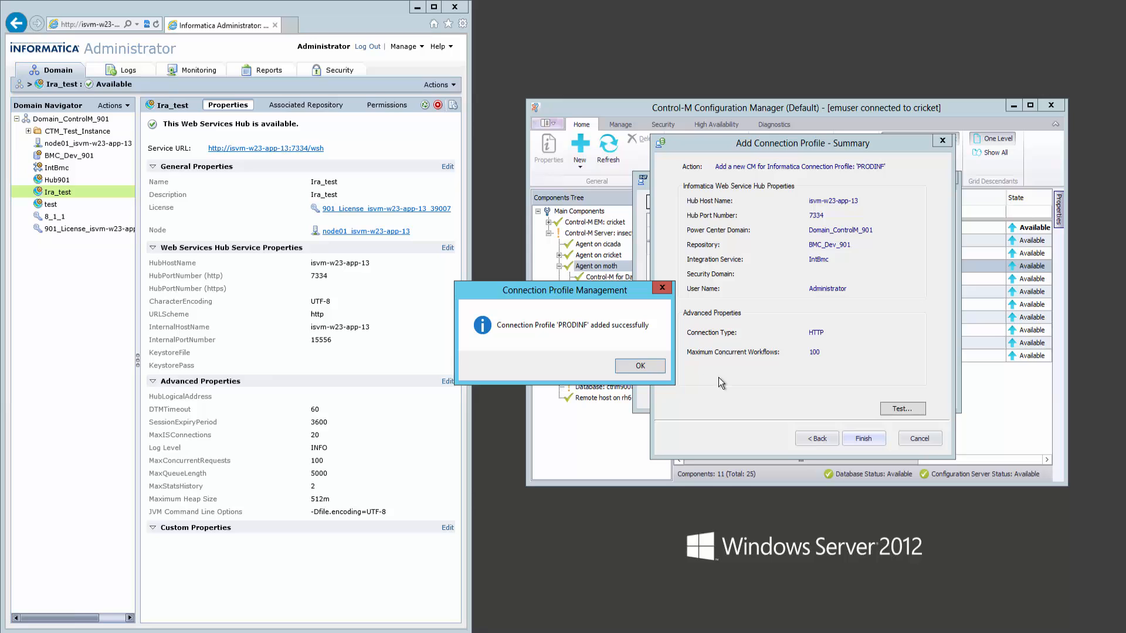